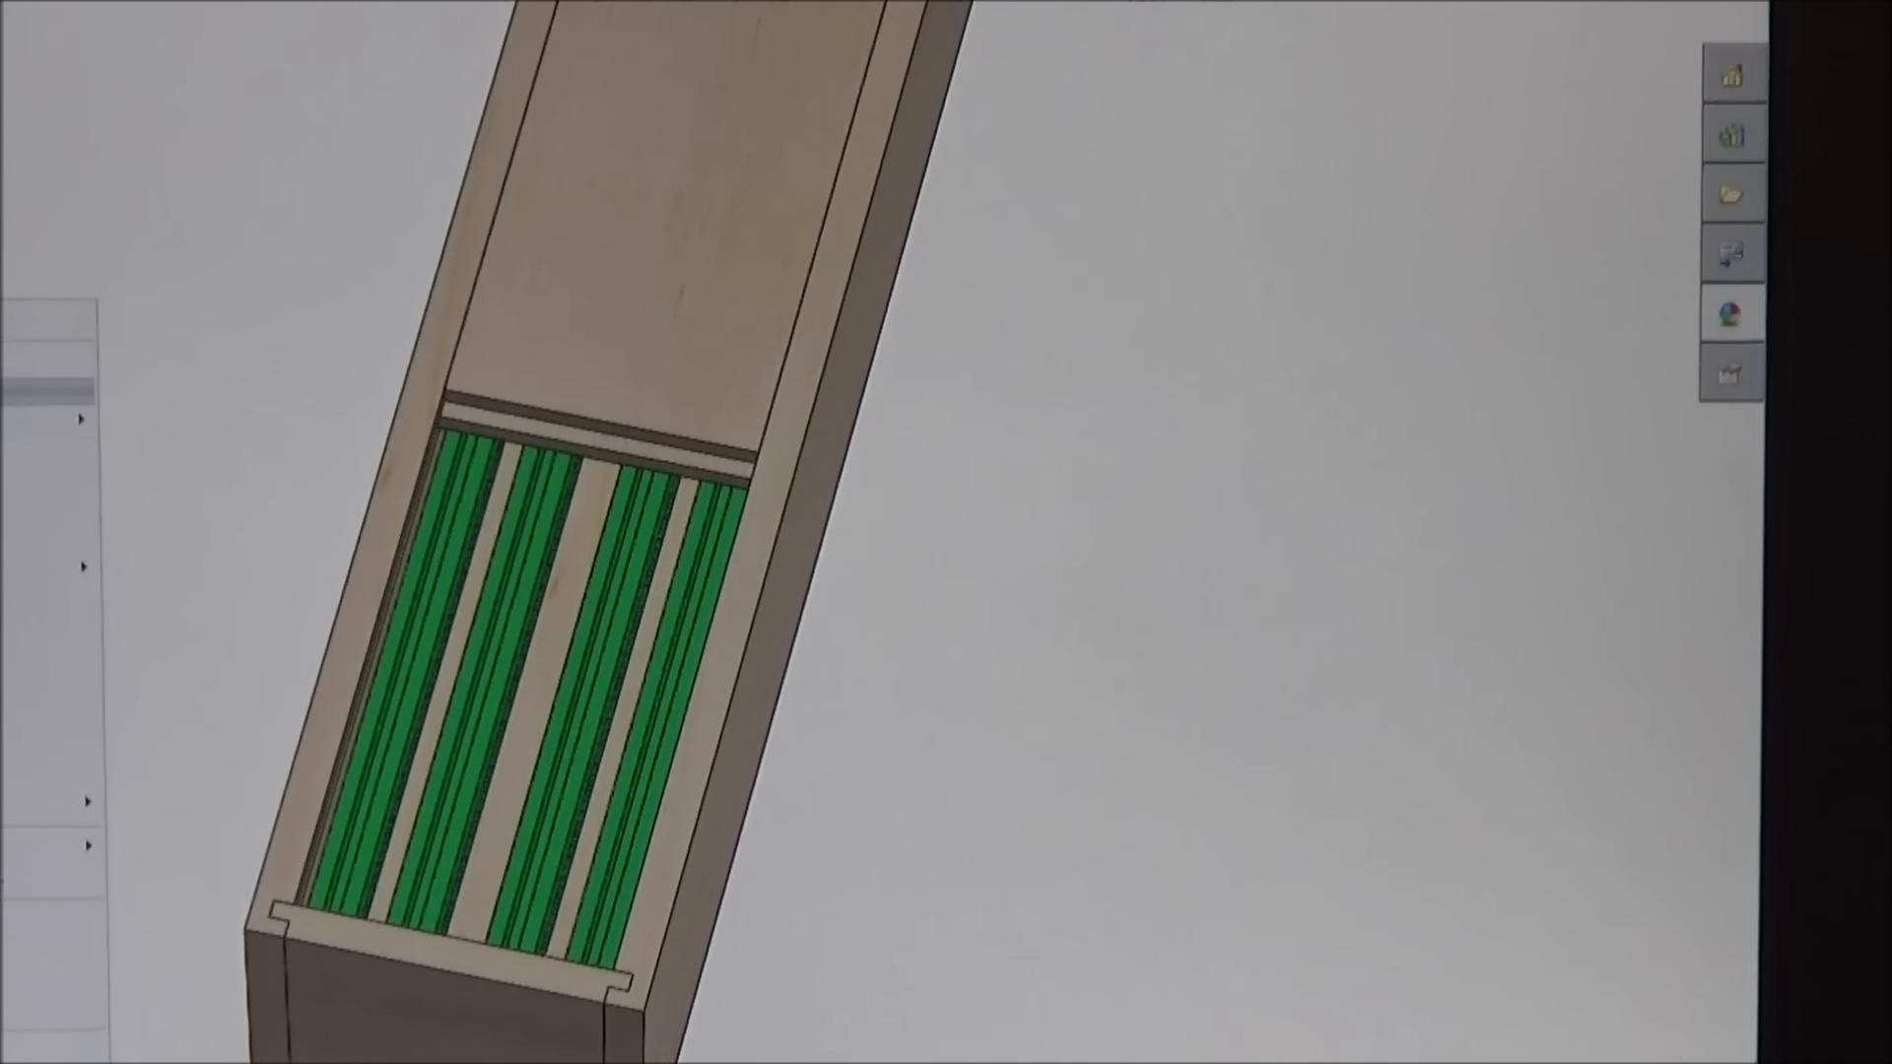
mouse_move(674, 387)
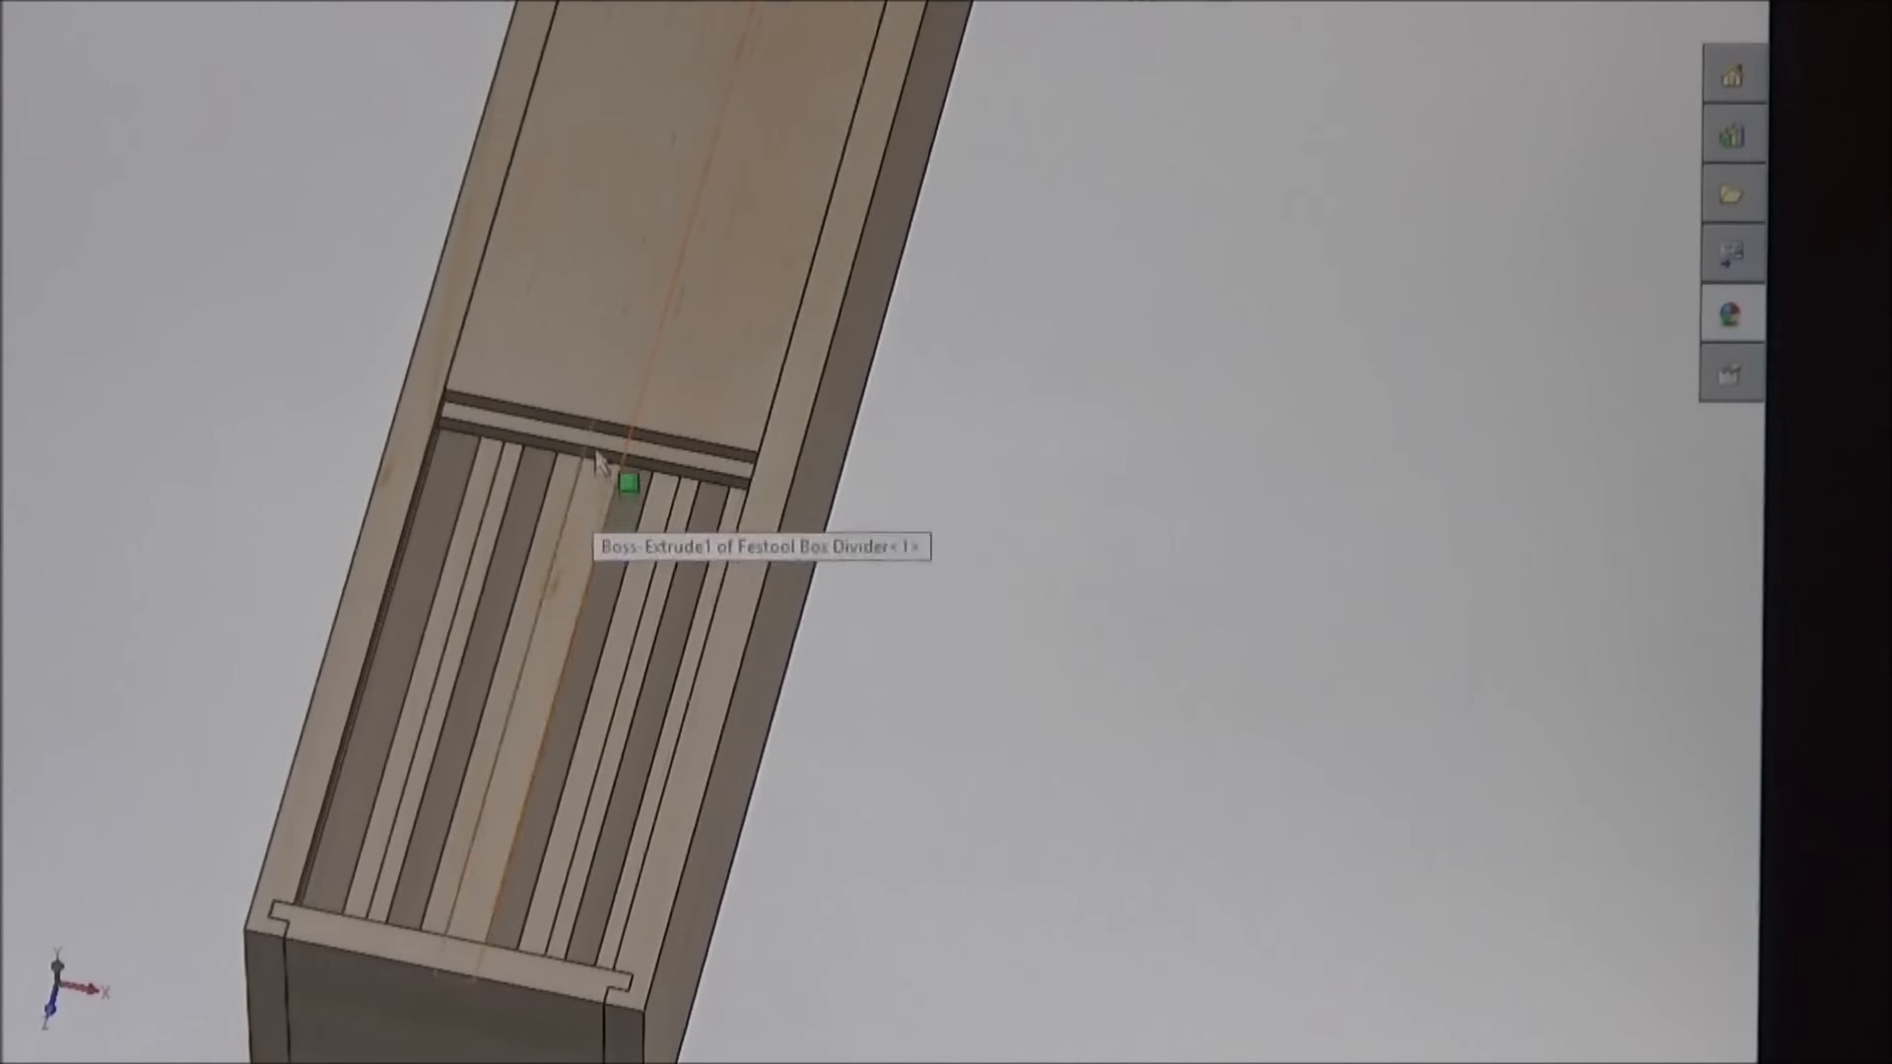
Measure the 40.75 in distance between the box's two end faces and dismiss the result.
right_click(618, 484)
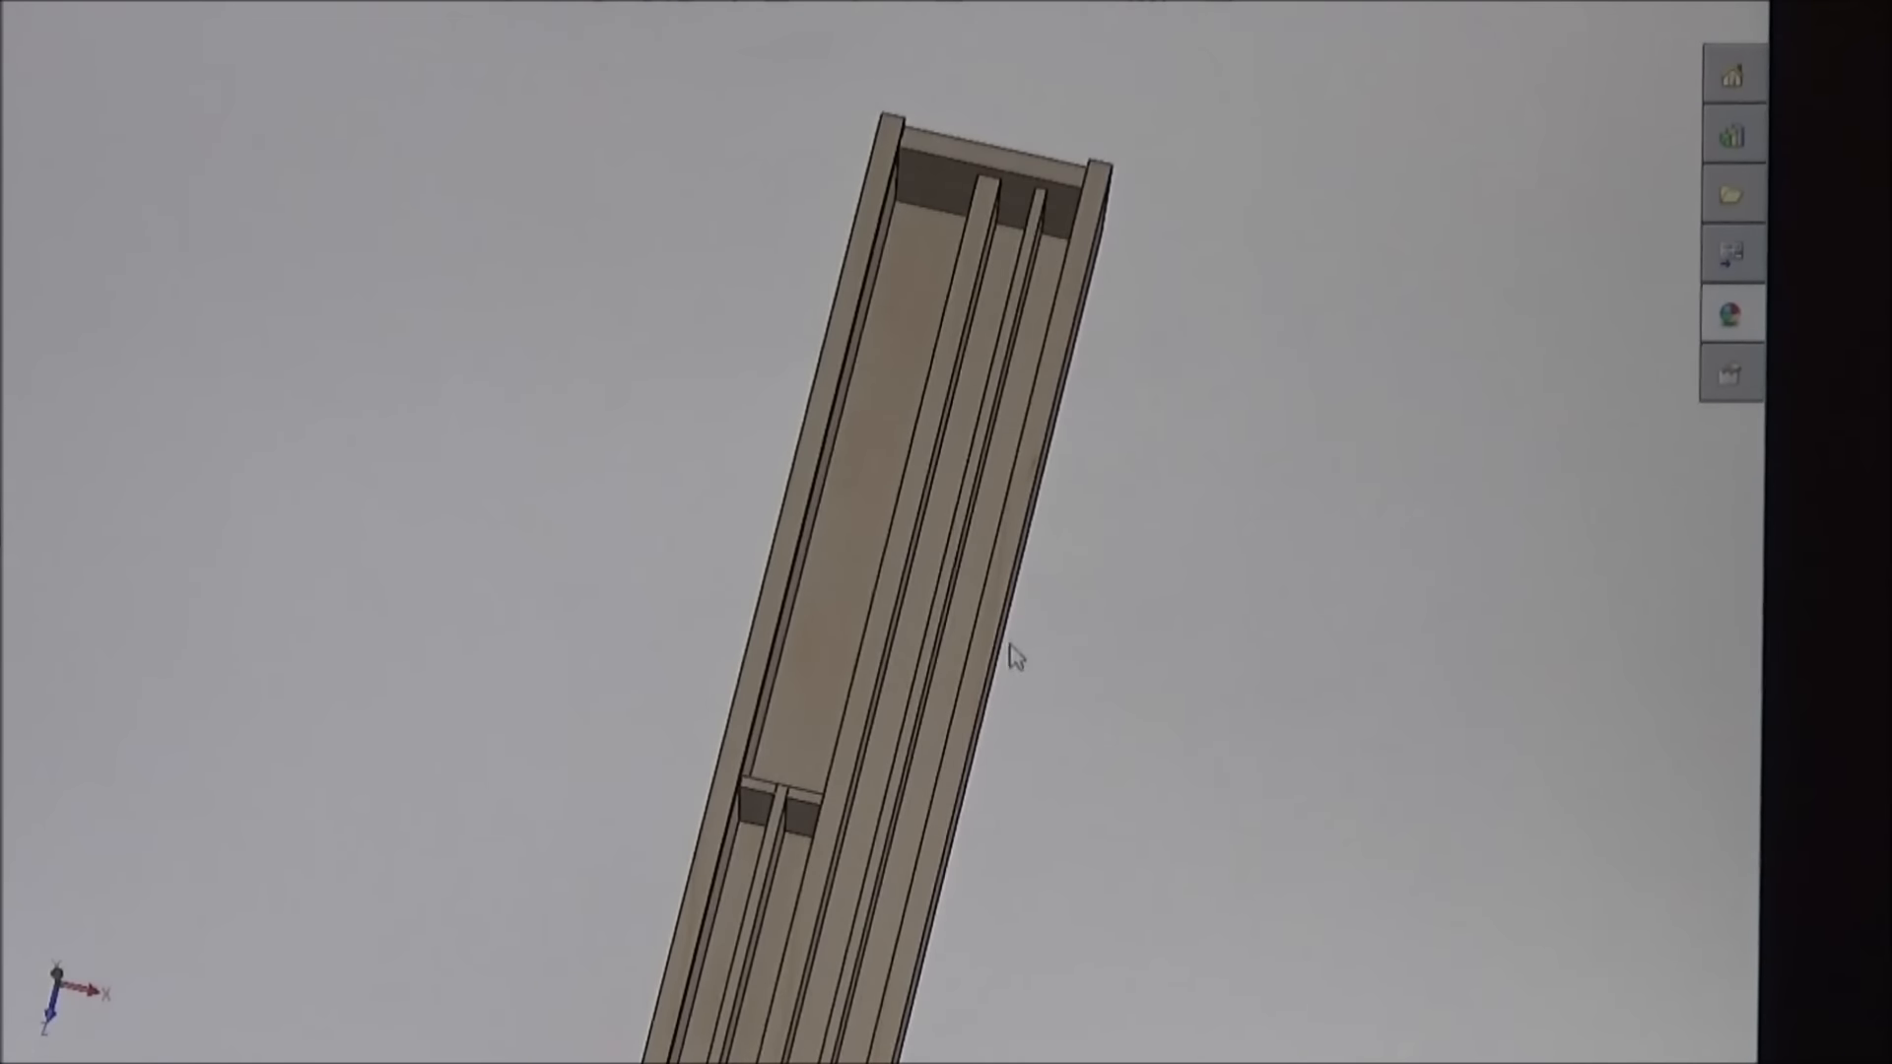
mouse_move(1017, 657)
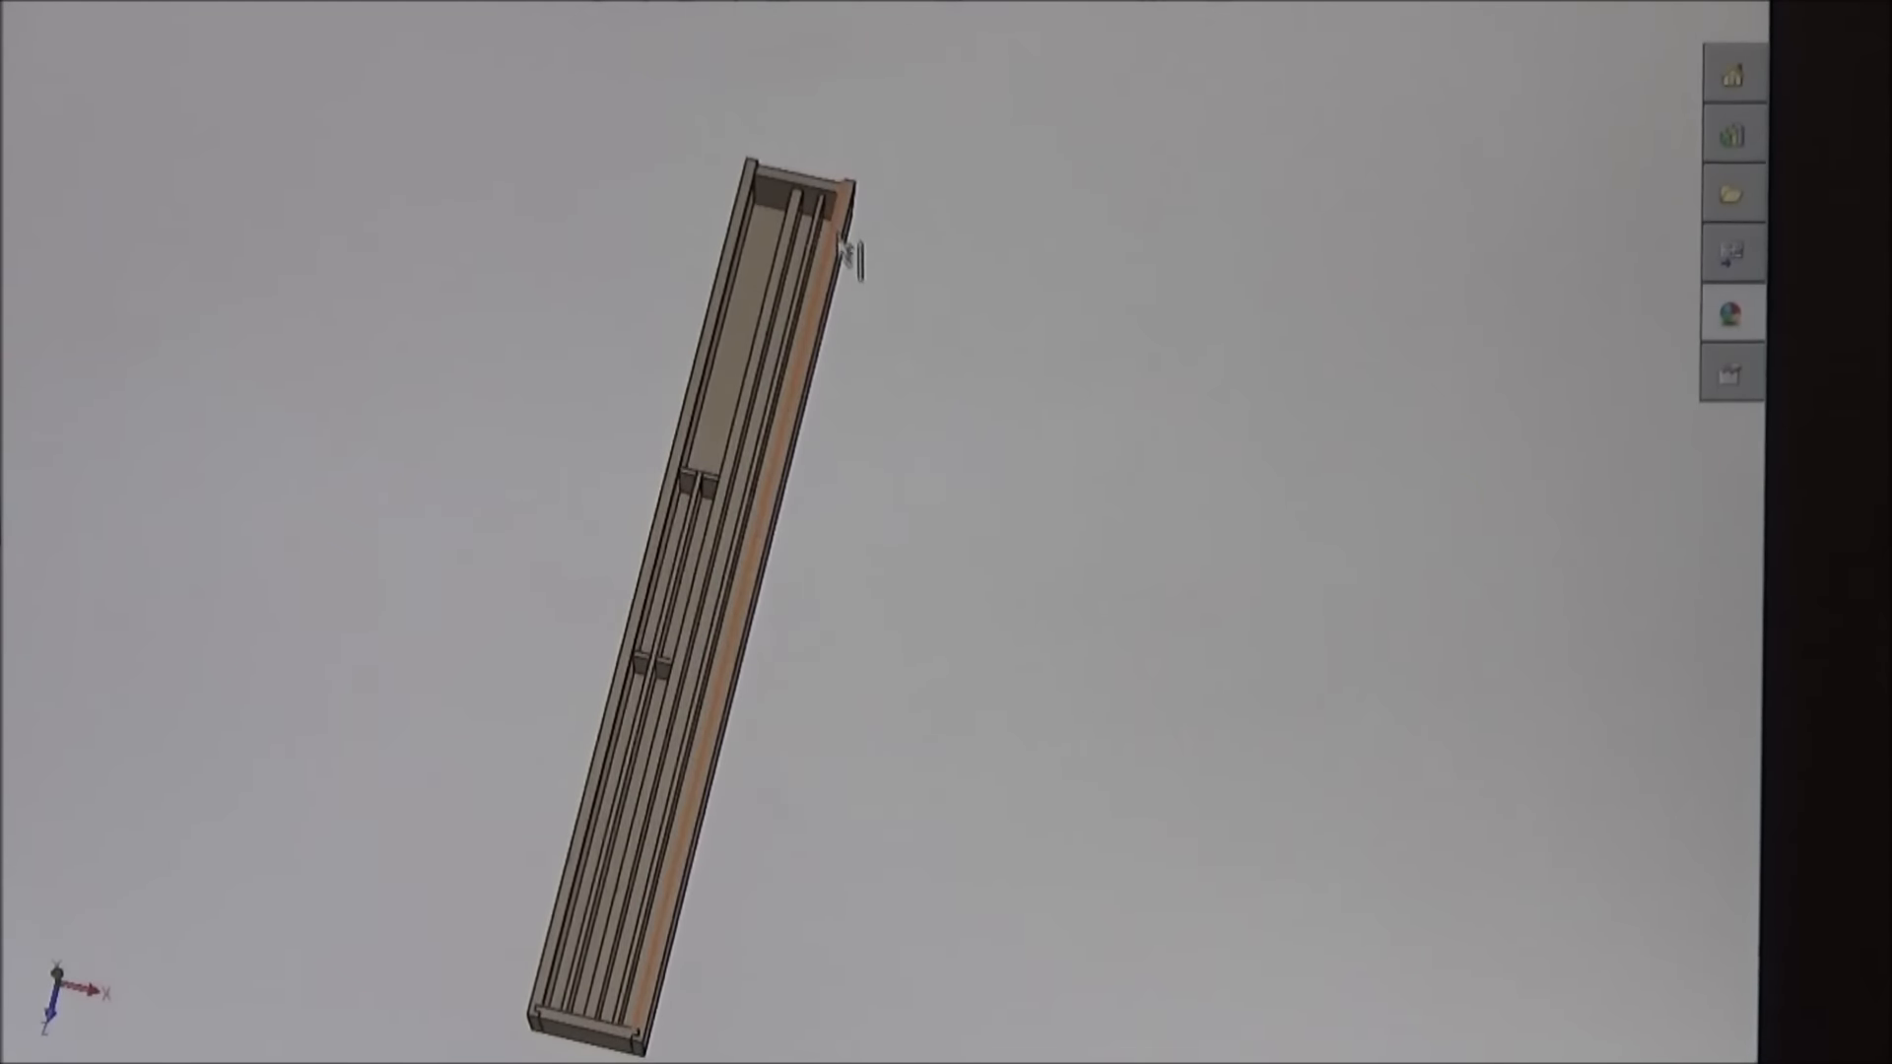
mouse_move(844, 260)
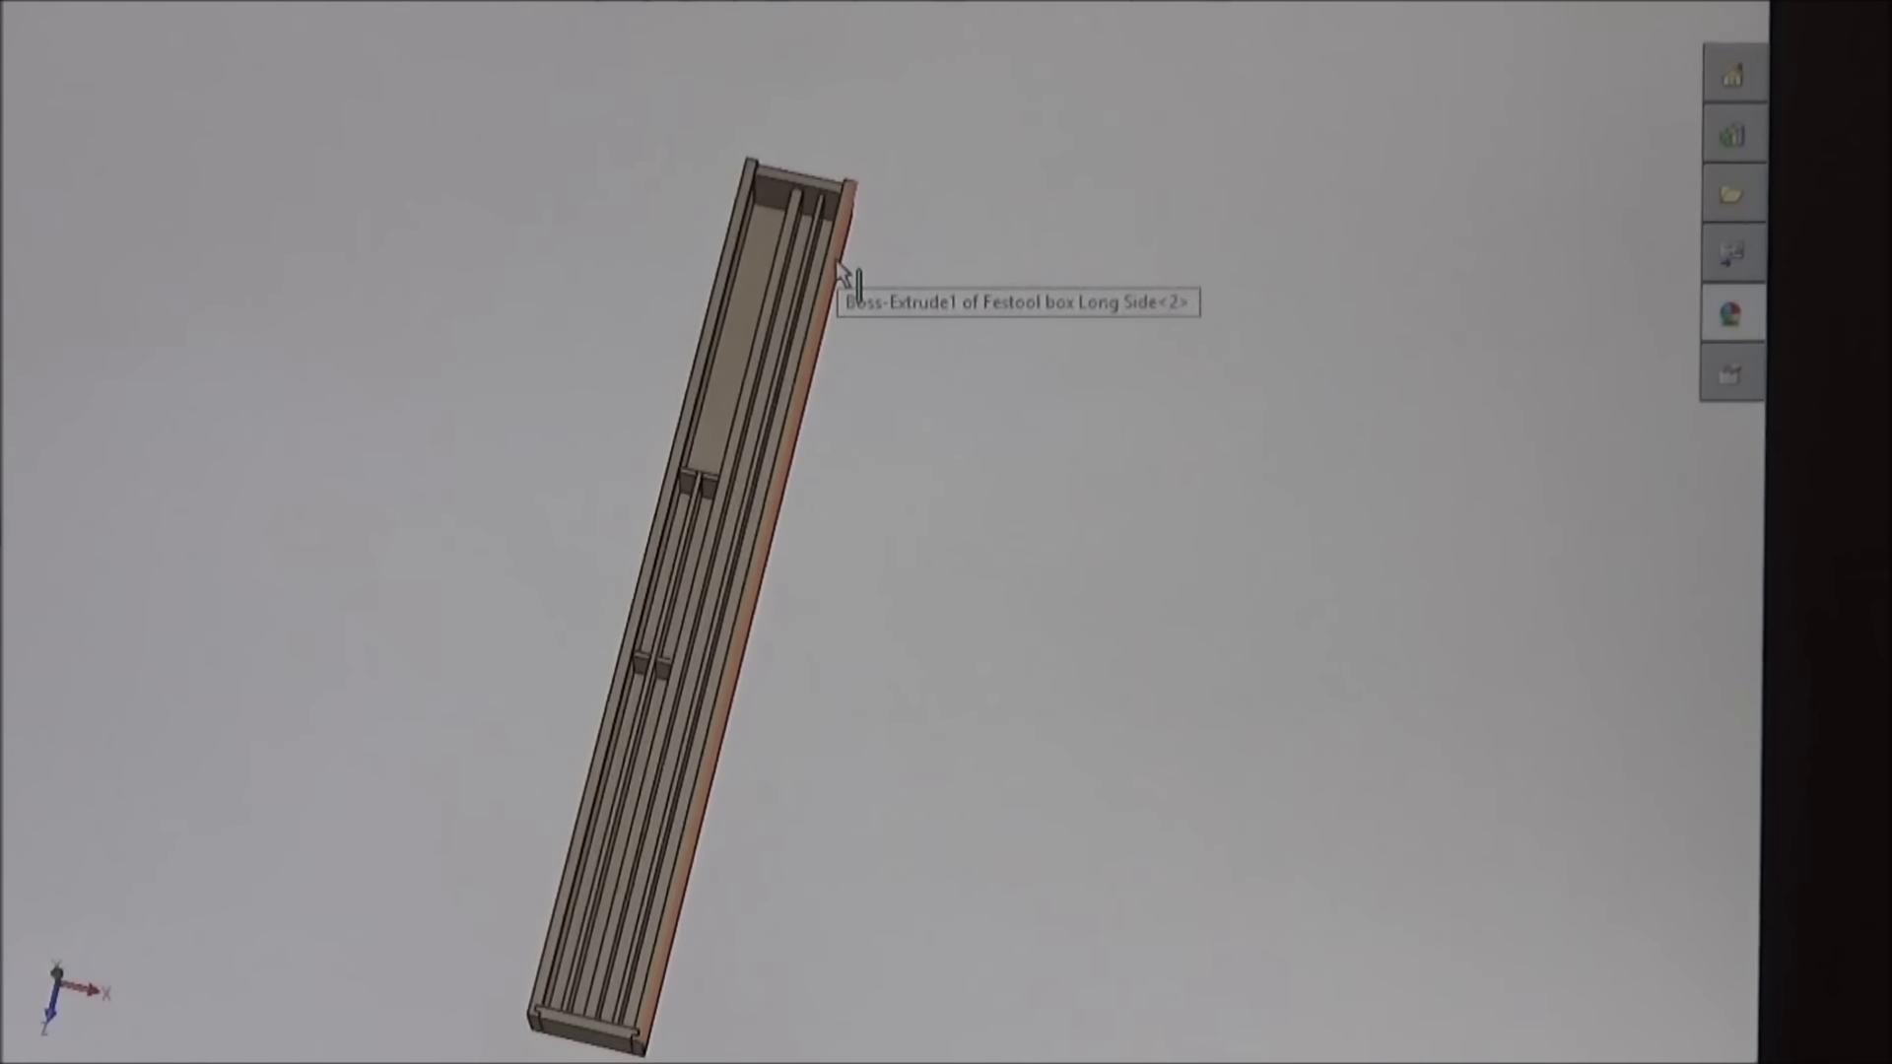
mouse_move(832, 390)
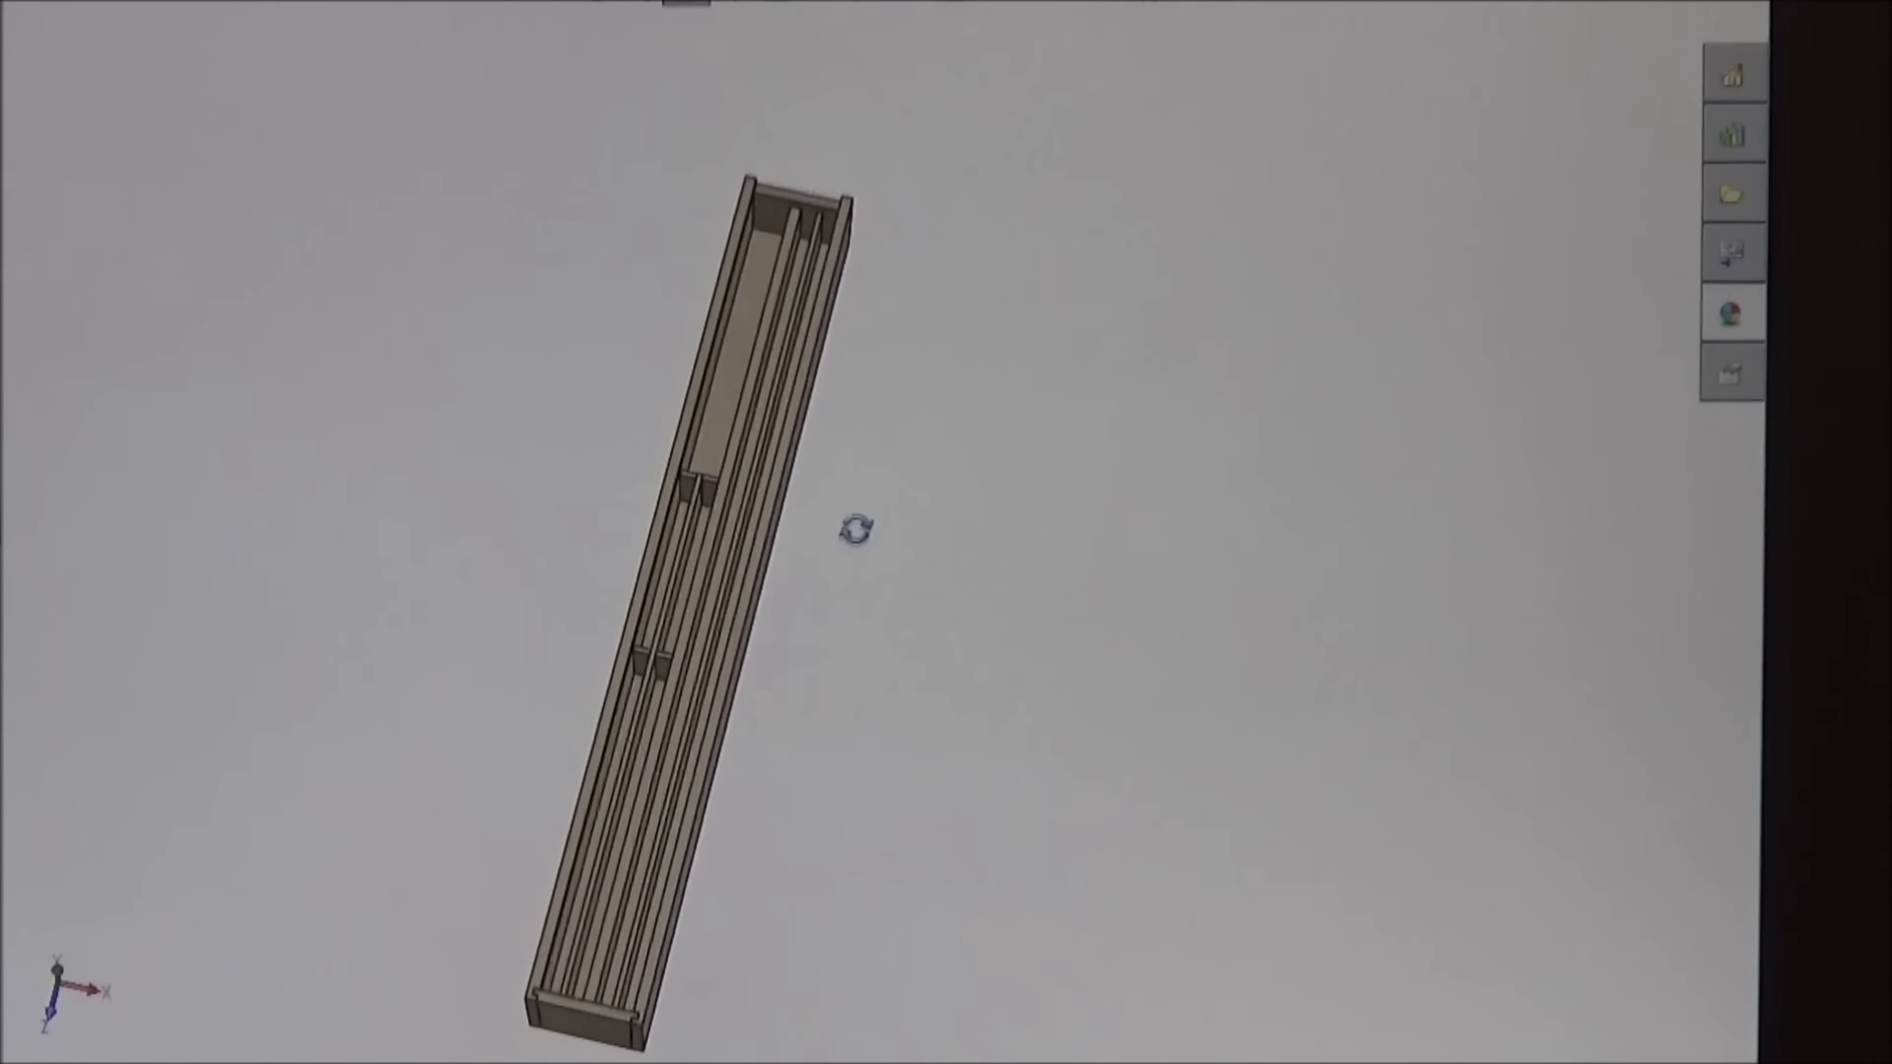
click(576, 1007)
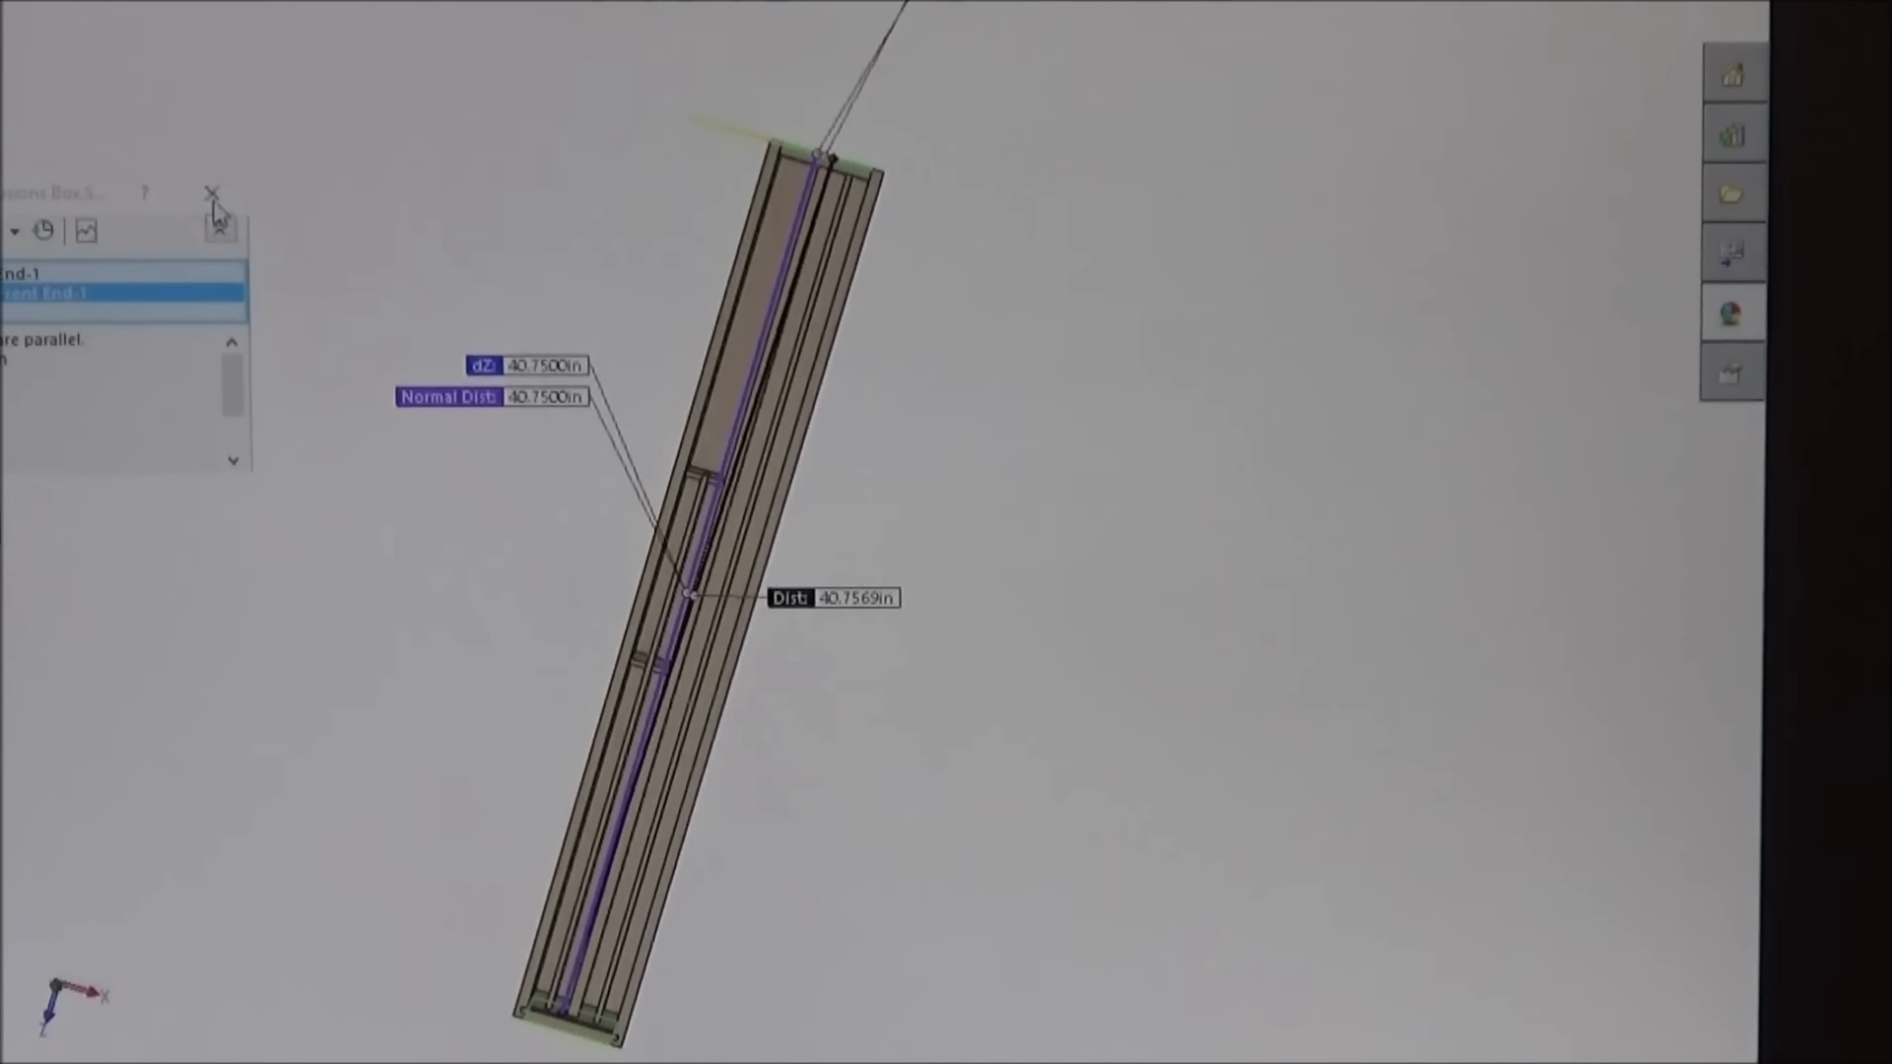
click(213, 193)
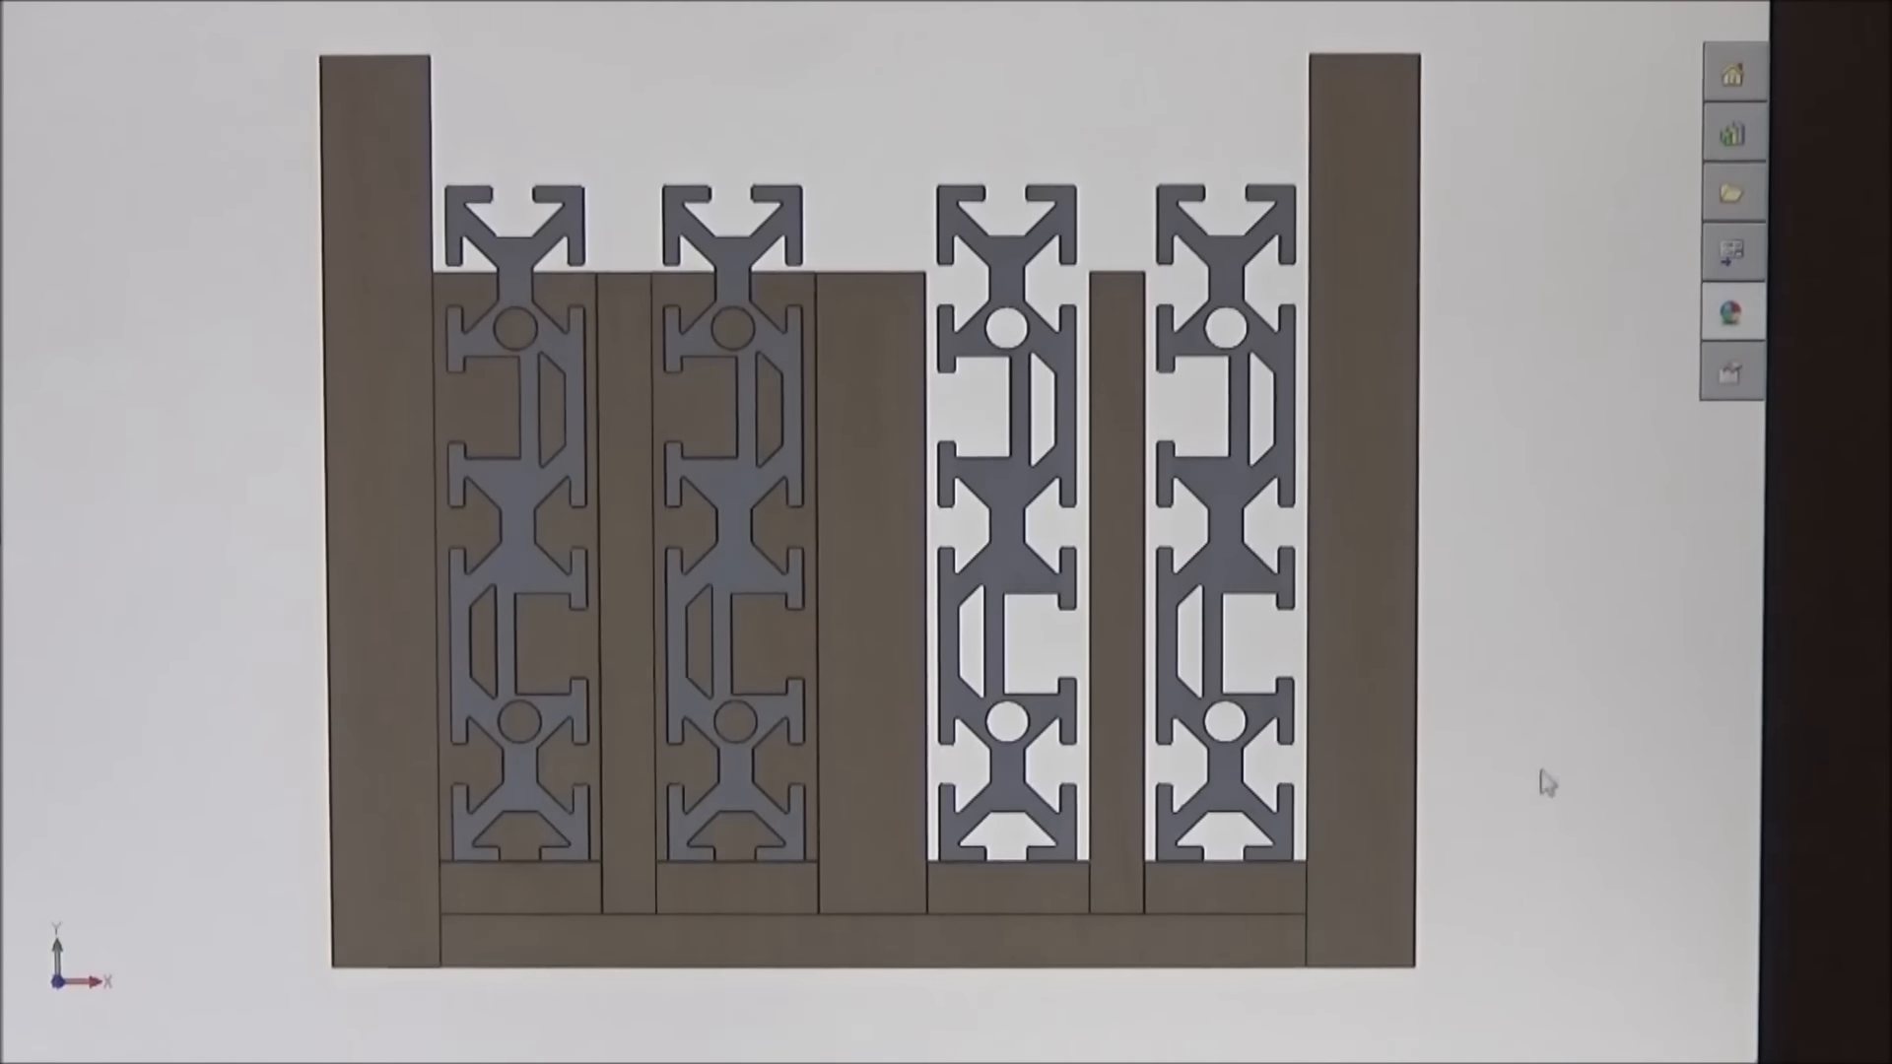
mouse_move(1351, 827)
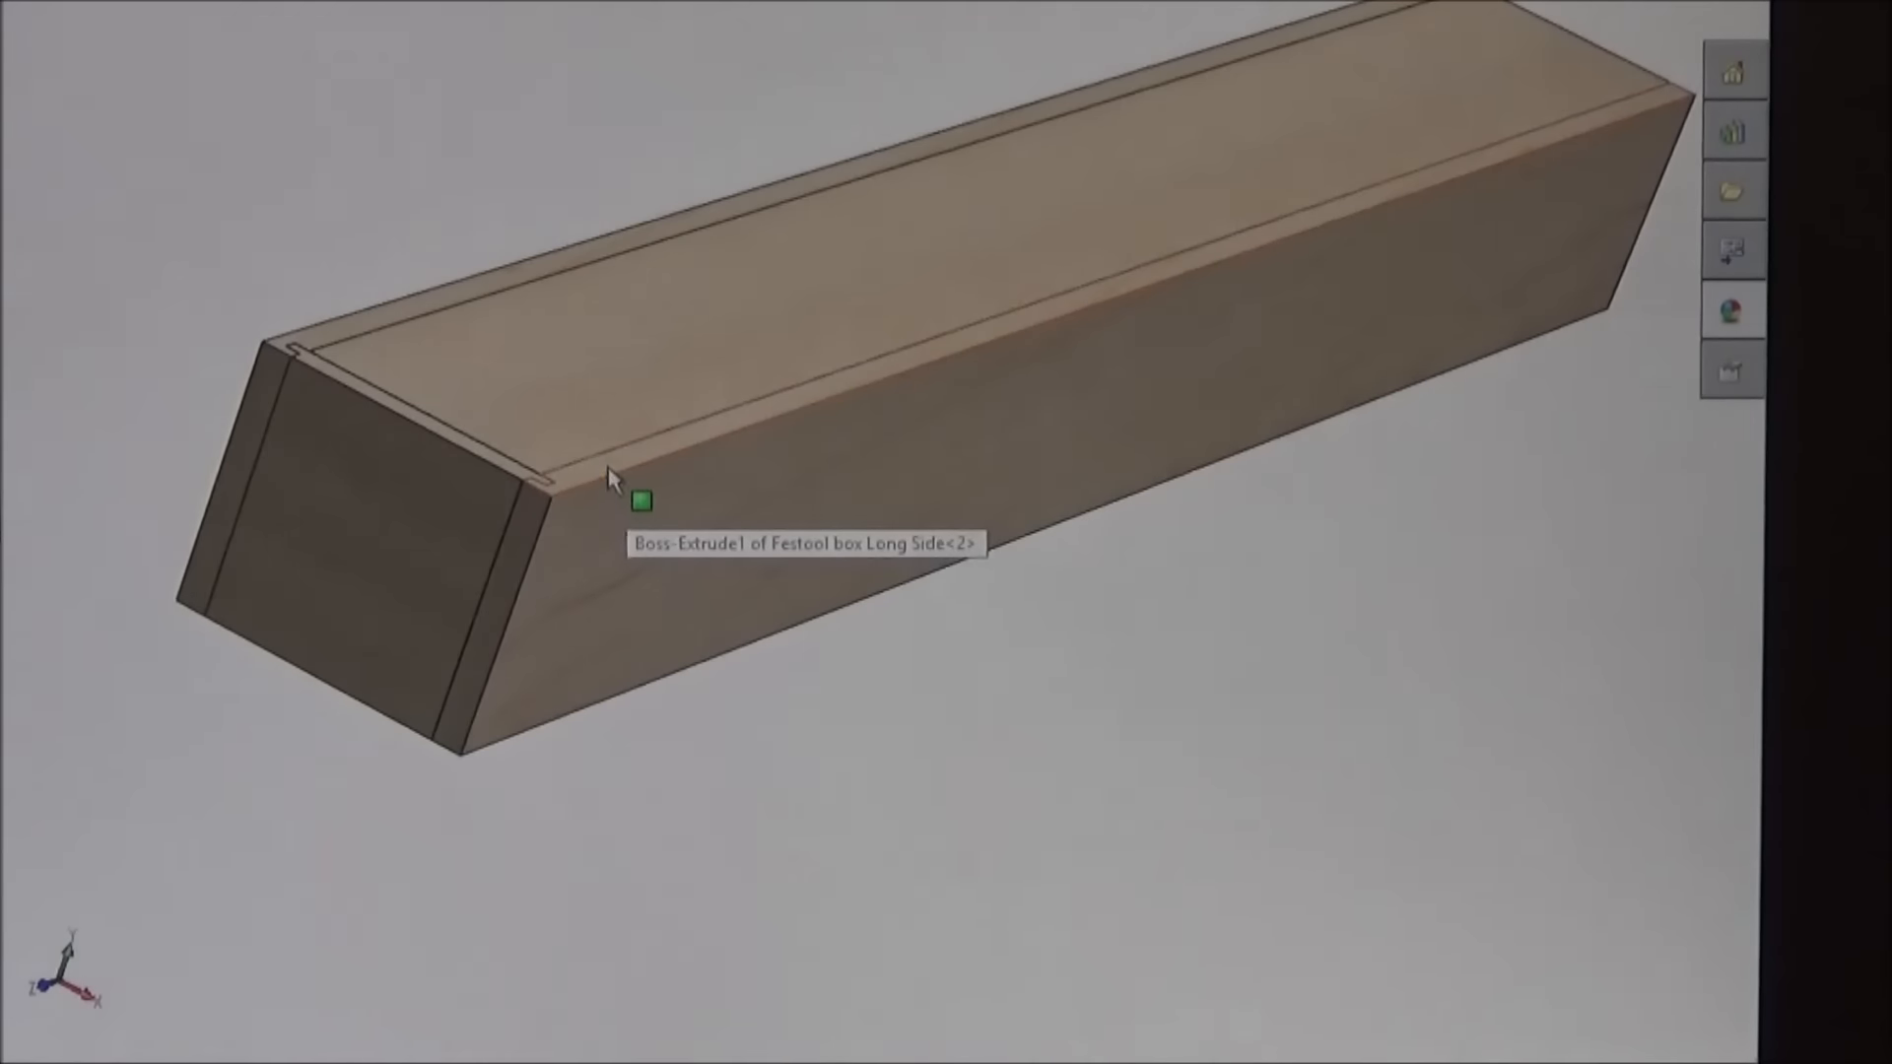
Select the long side panel and its corner edge to inspect the closed-box joint.
click(636, 500)
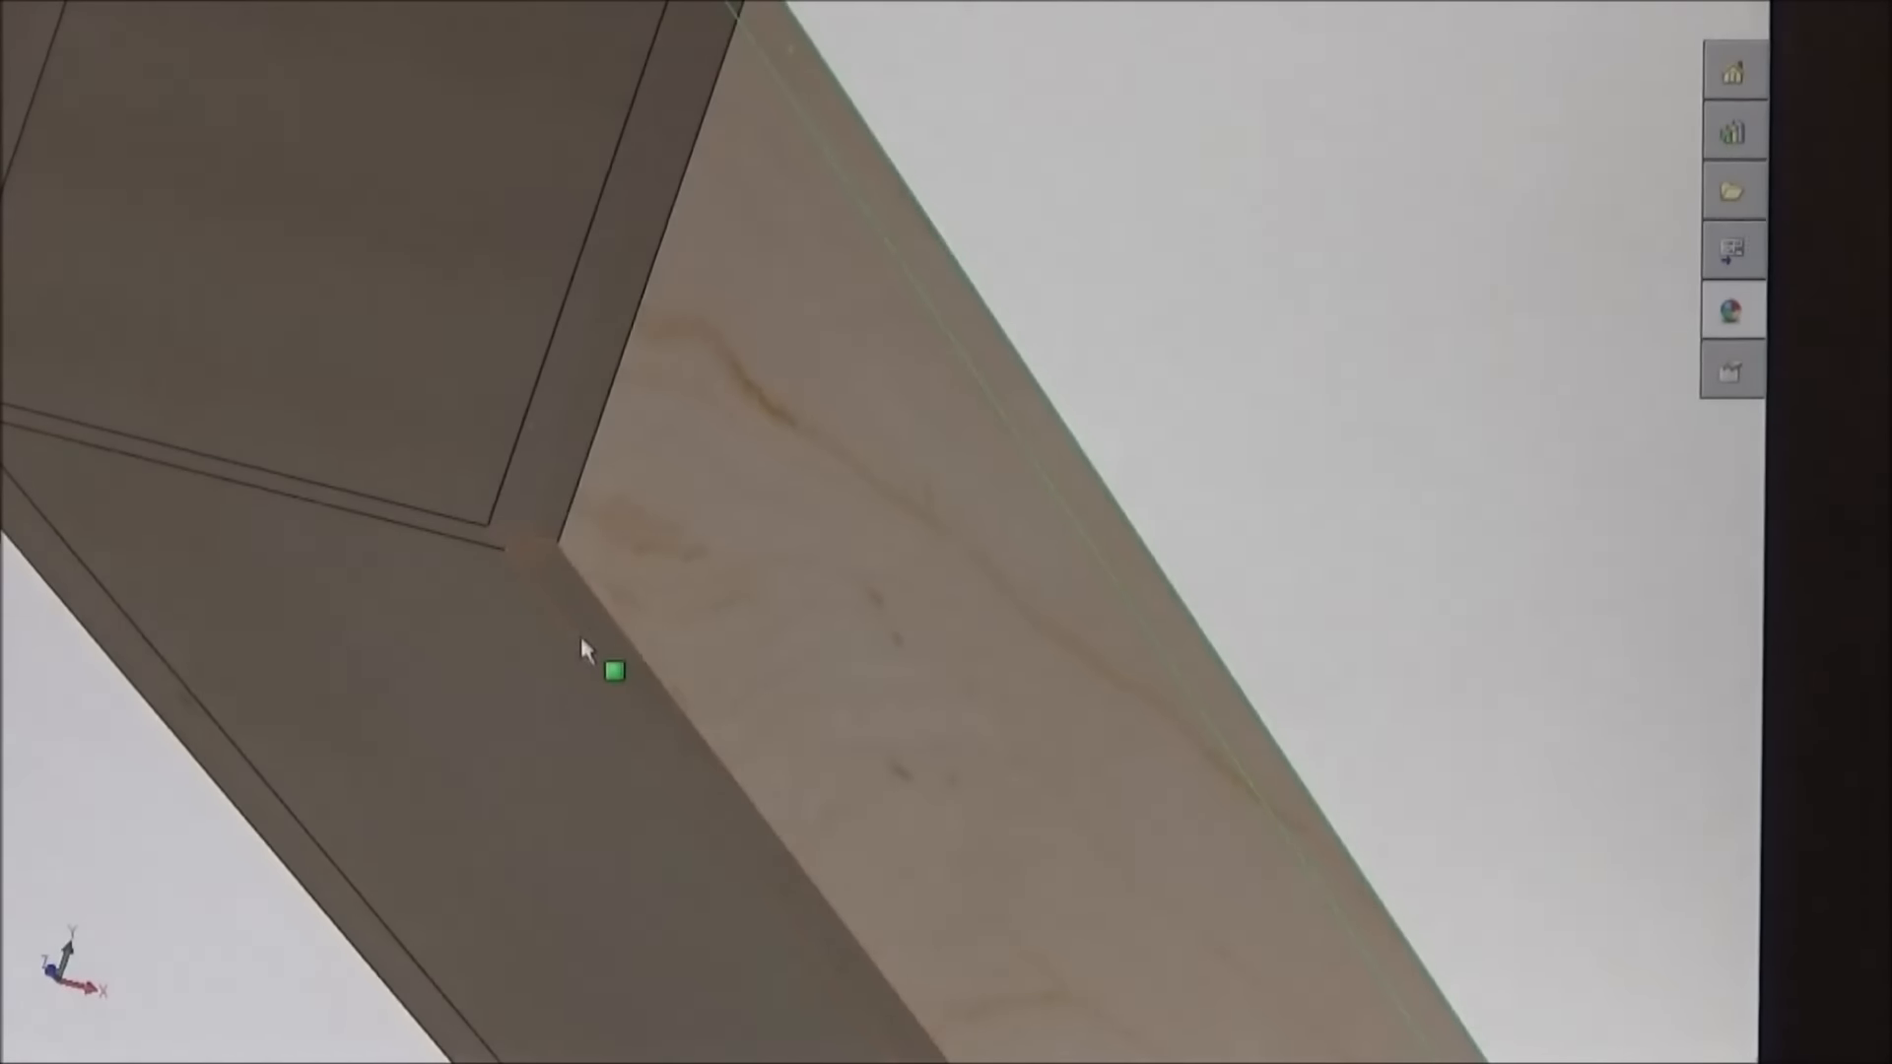
click(609, 672)
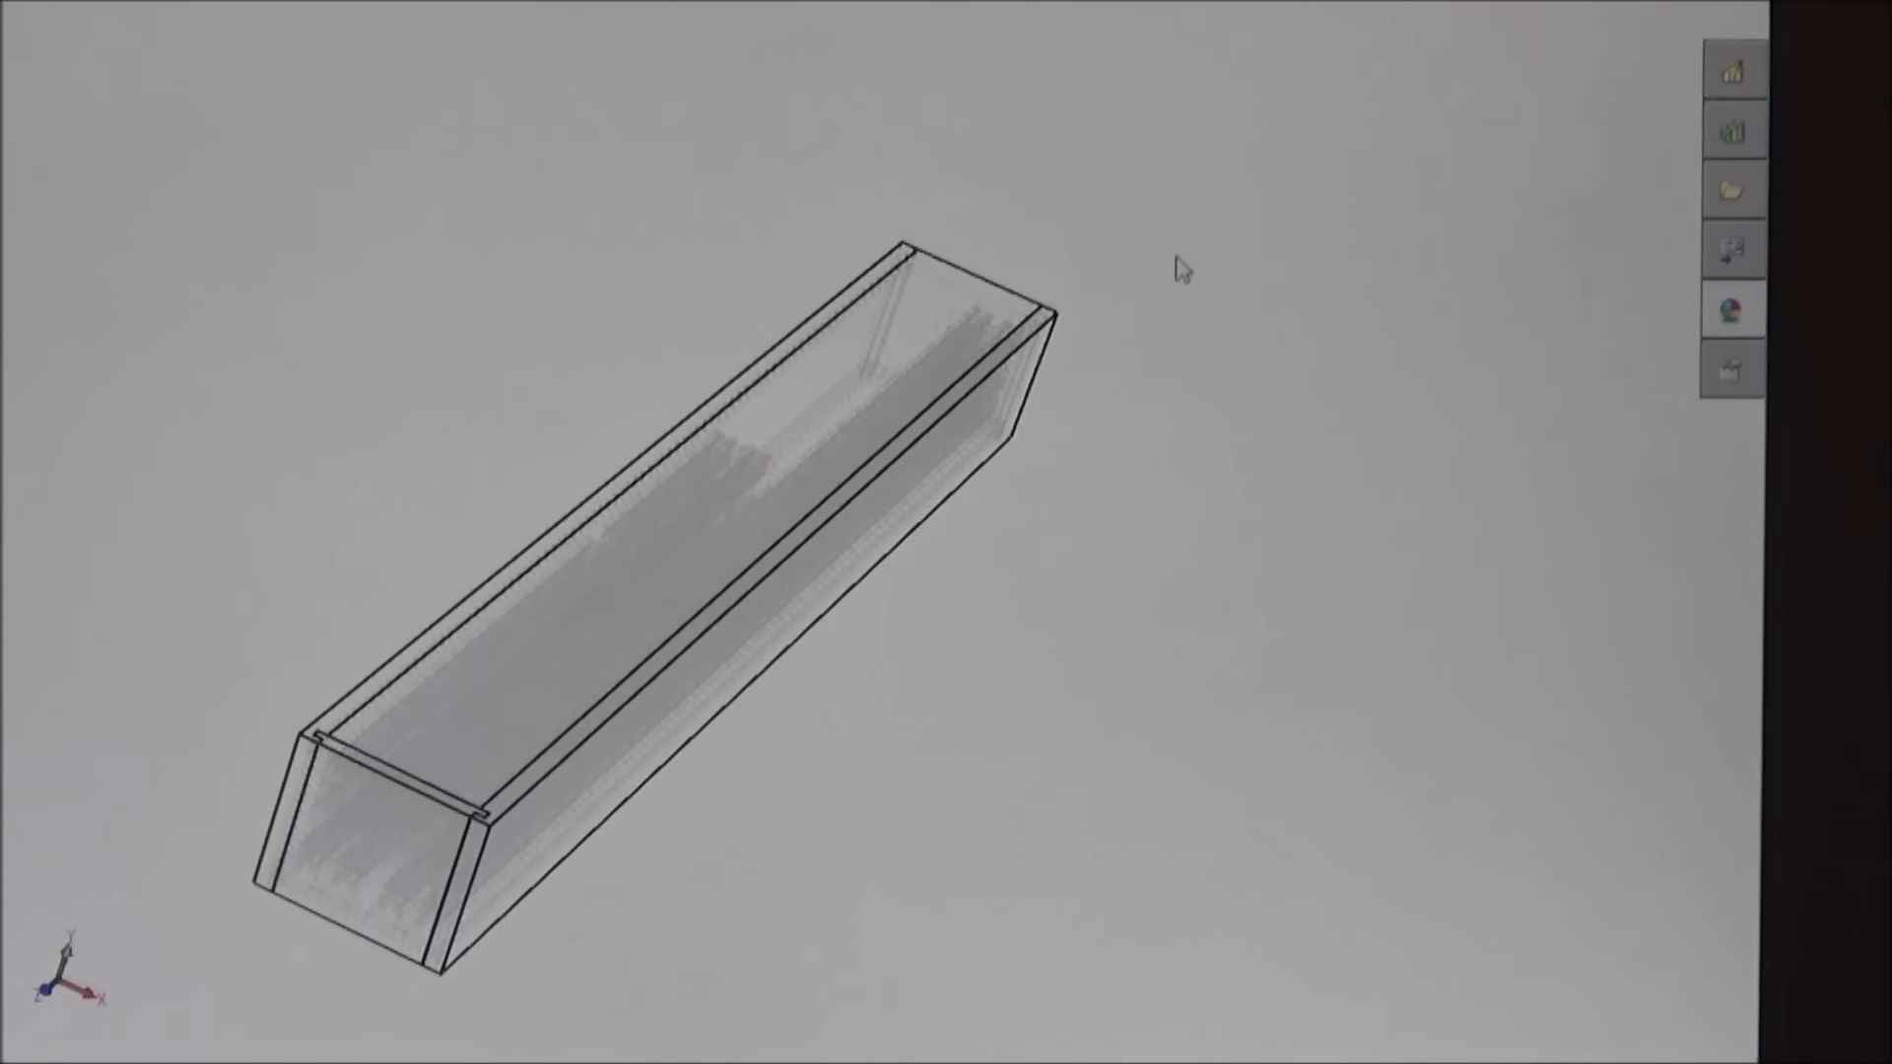
Orbit the transparent box lengthwise to a side-on view of the stored extrusions.
drag(1183, 268, 1005, 528)
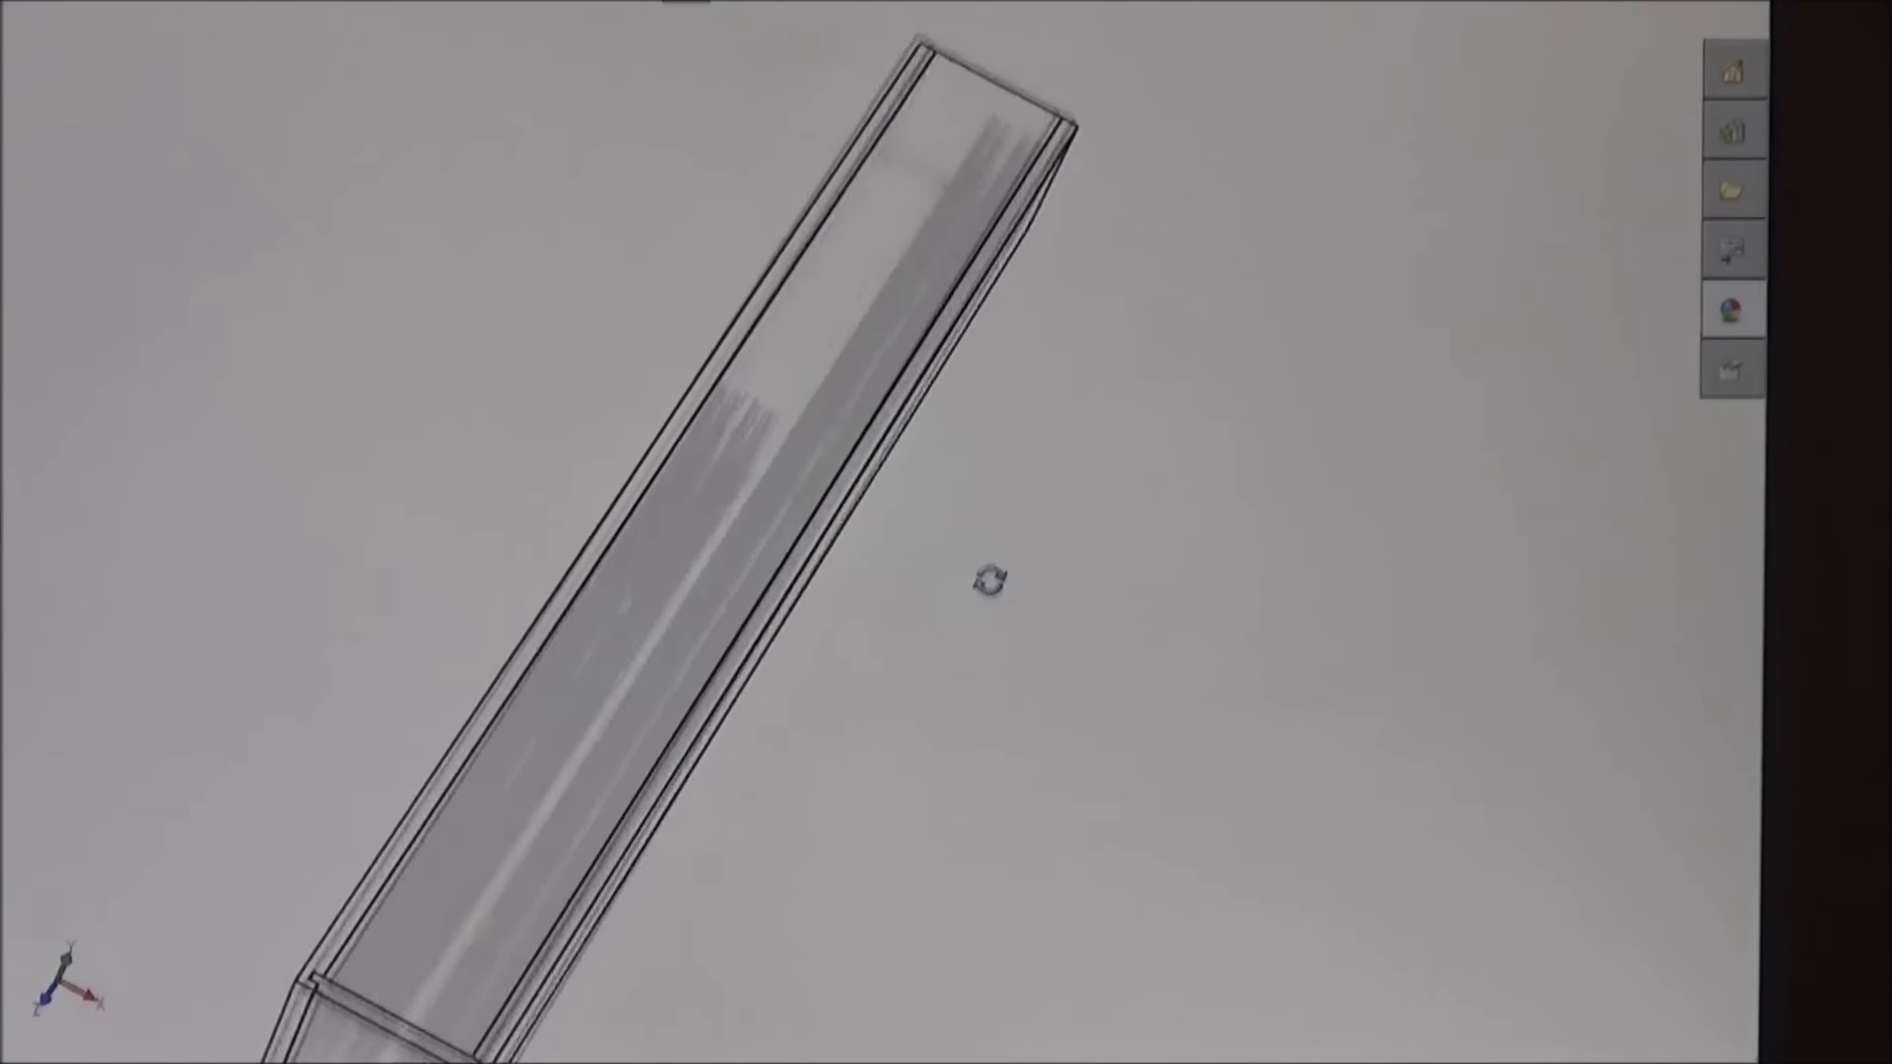
drag(987, 581, 857, 247)
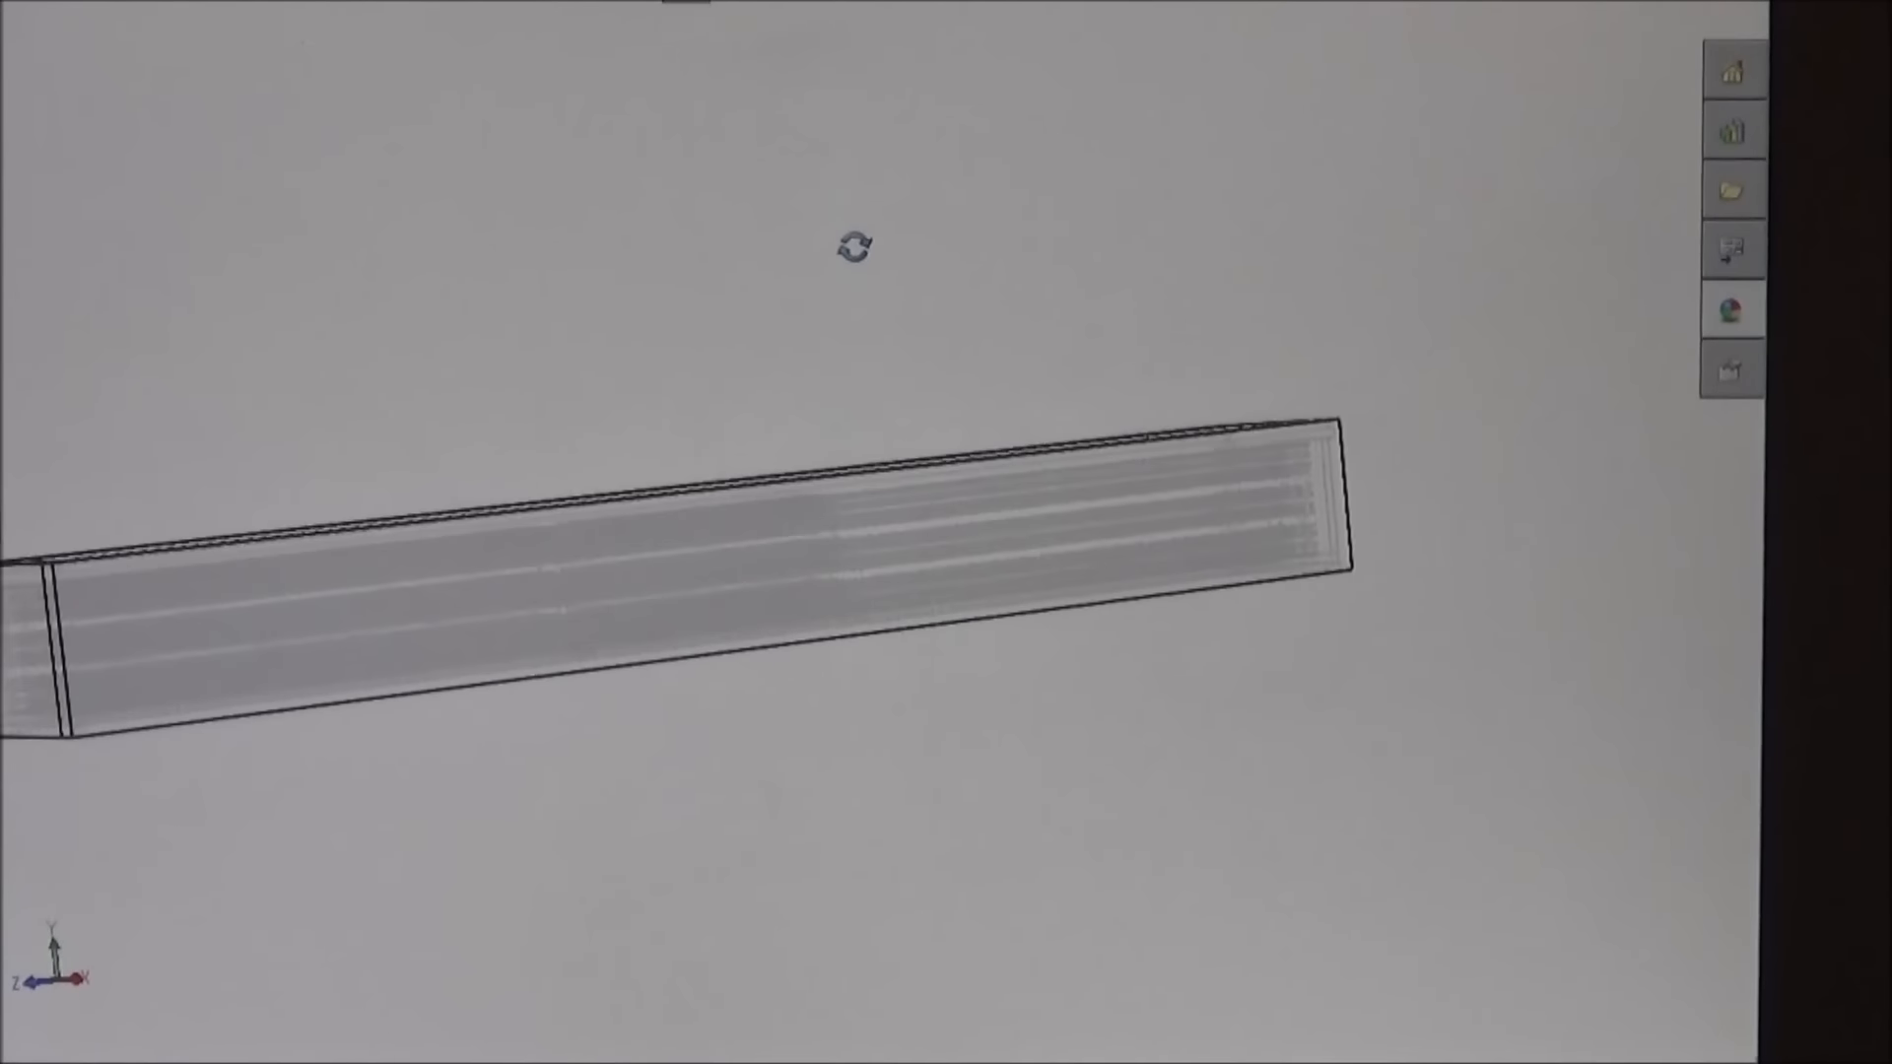